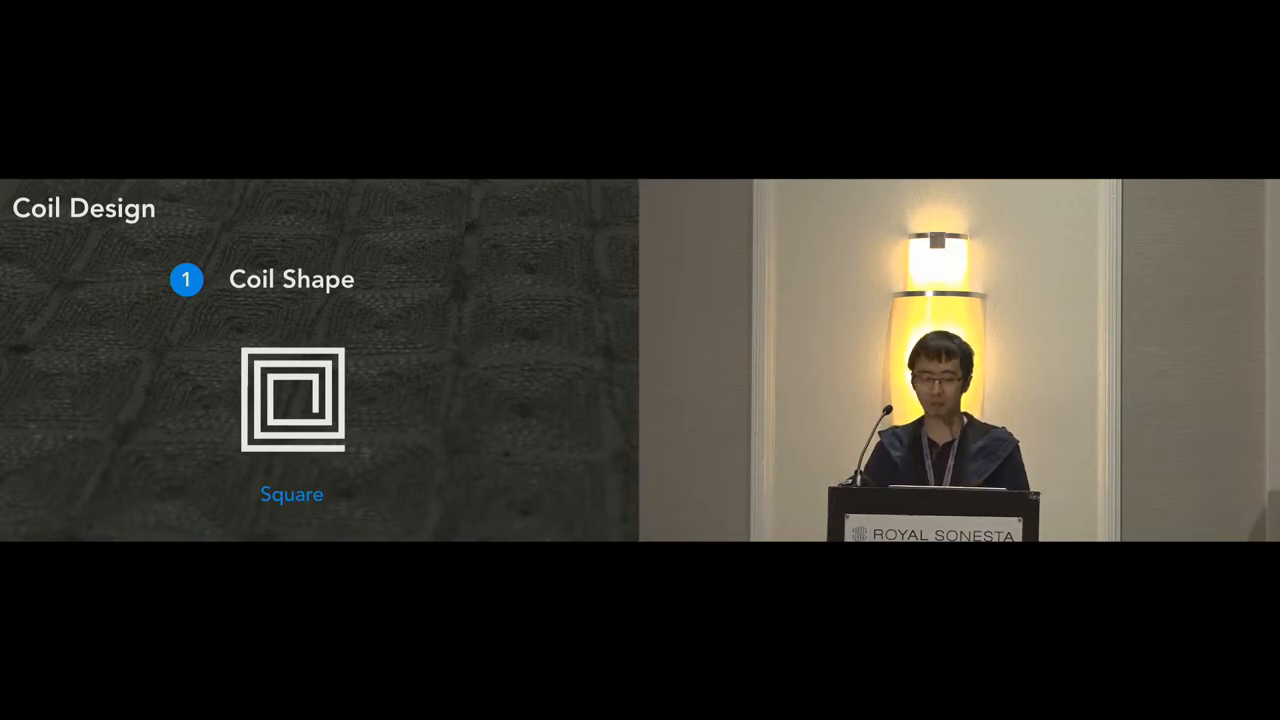
key("Right")
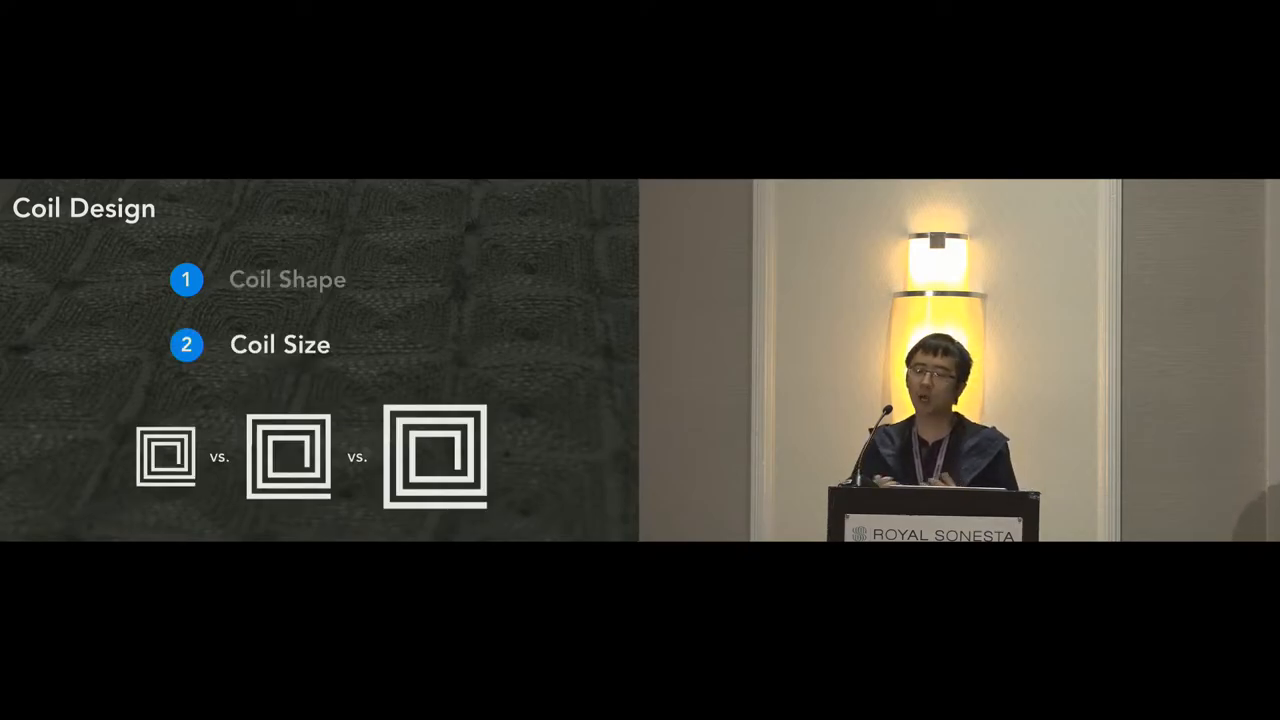